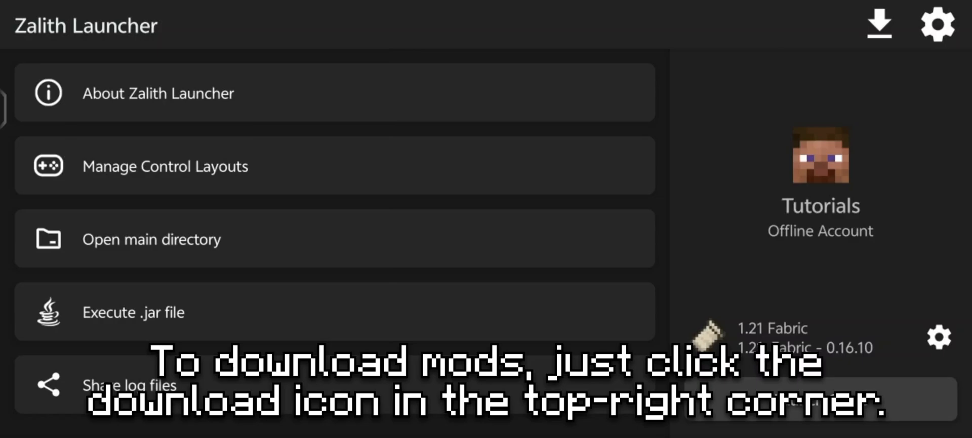
Open the download section and browse the CurseForge mod catalogue
left_click(878, 25)
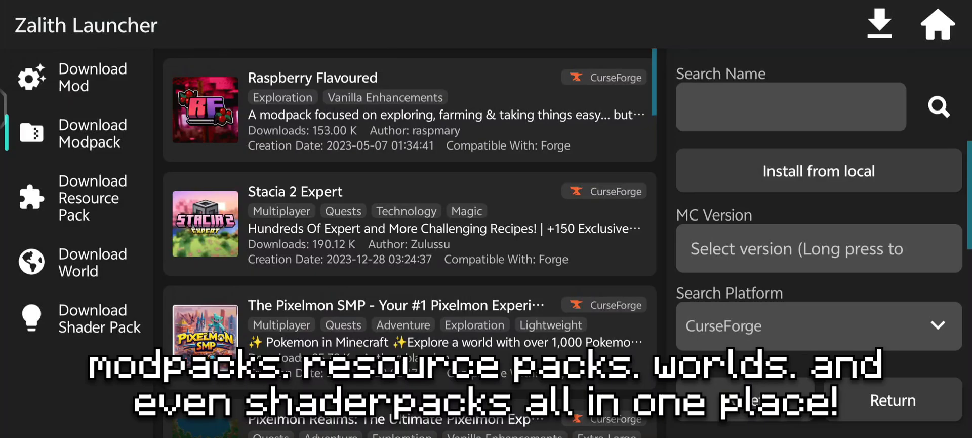
left_click(92, 261)
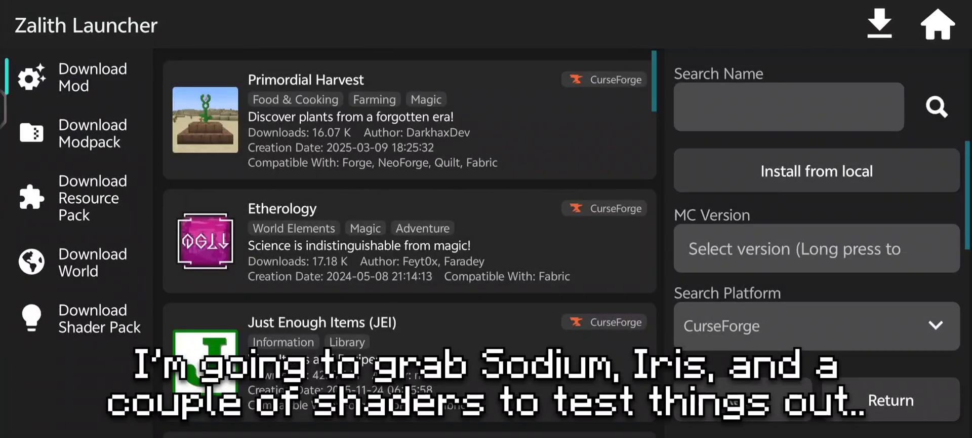
Search the mod catalogue for 'sodium' to reach Sodium's 1.21 versions
left_click(787, 106)
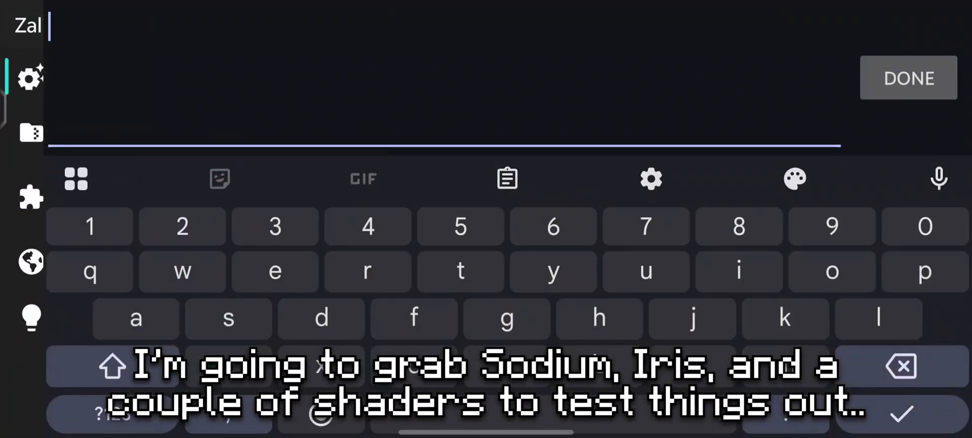
type("sodi")
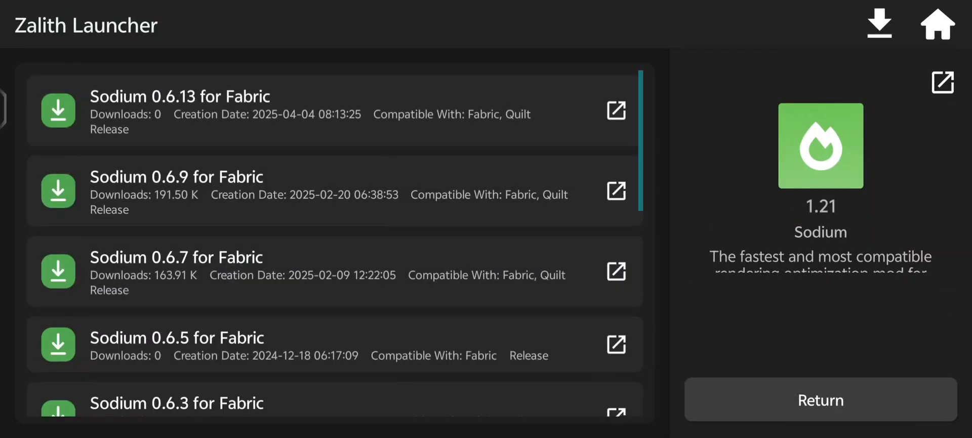
Download Sodium 0.6.13 for Fabric with the default file name, then return to results
left_click(58, 110)
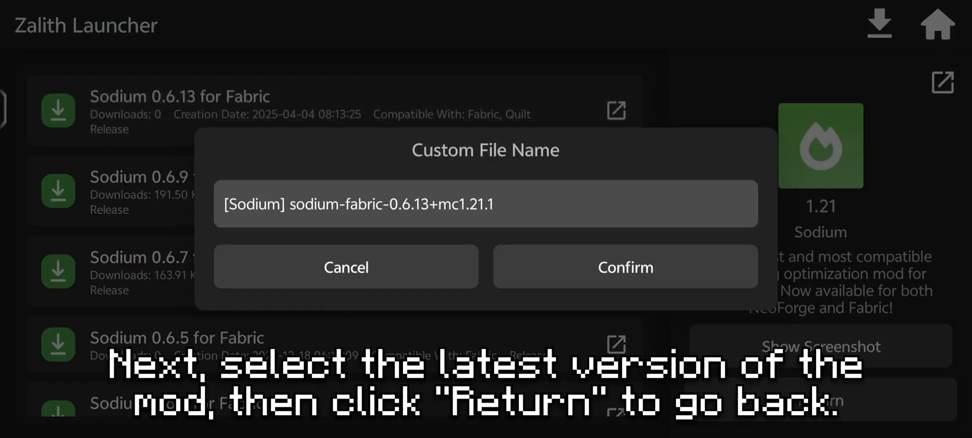
left_click(624, 267)
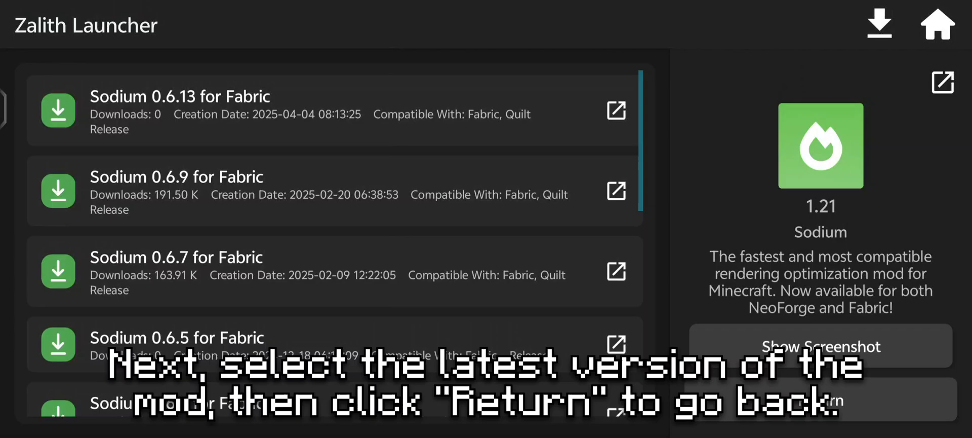
left_click(897, 399)
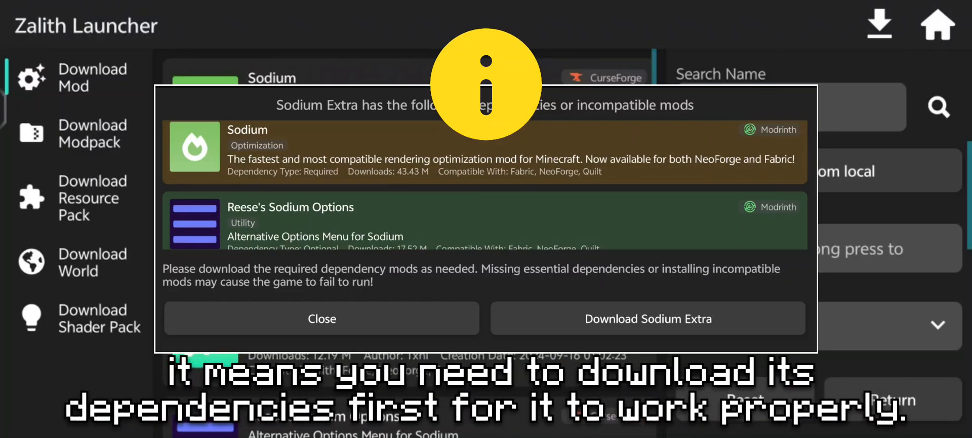
Close Sodium Extra's dependency notice and go to the launcher menu
left_click(321, 318)
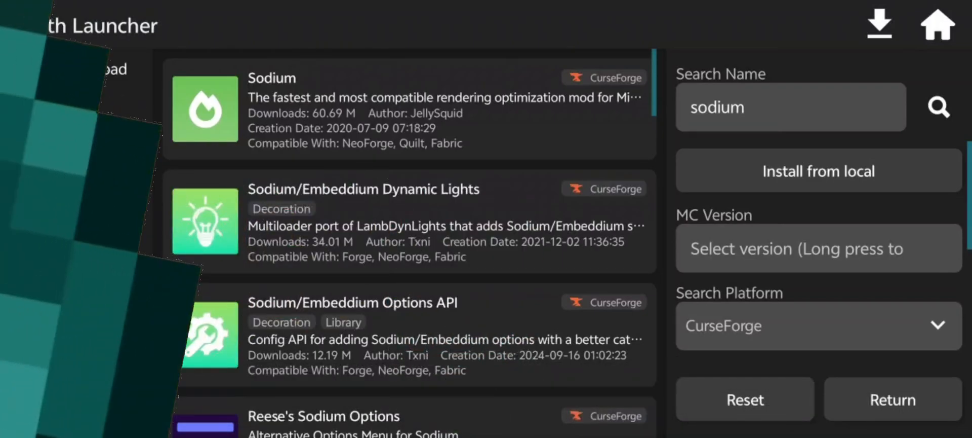
left_click(939, 24)
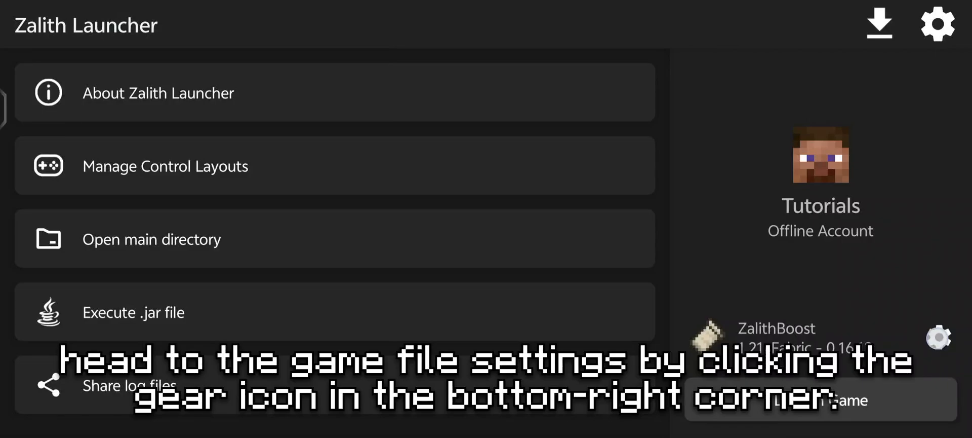
Open the ZalithBoost 1.21 Fabric instance's settings and its Mod Management shortcut
left_click(938, 336)
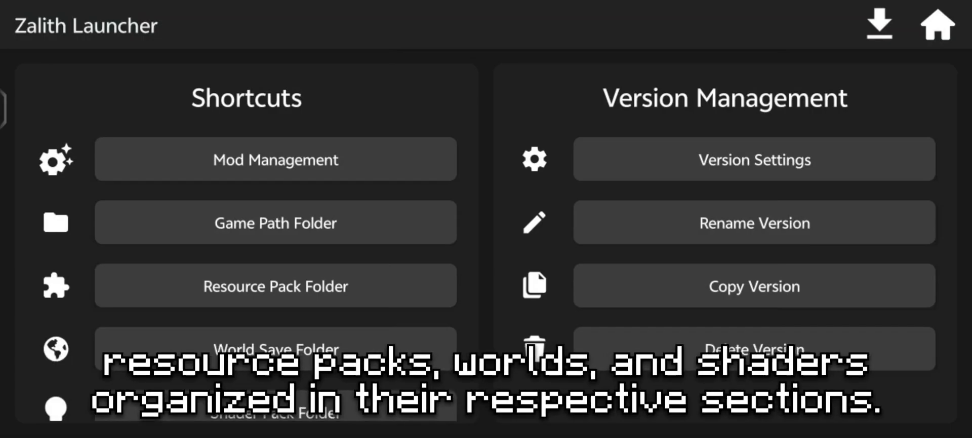
left_click(229, 159)
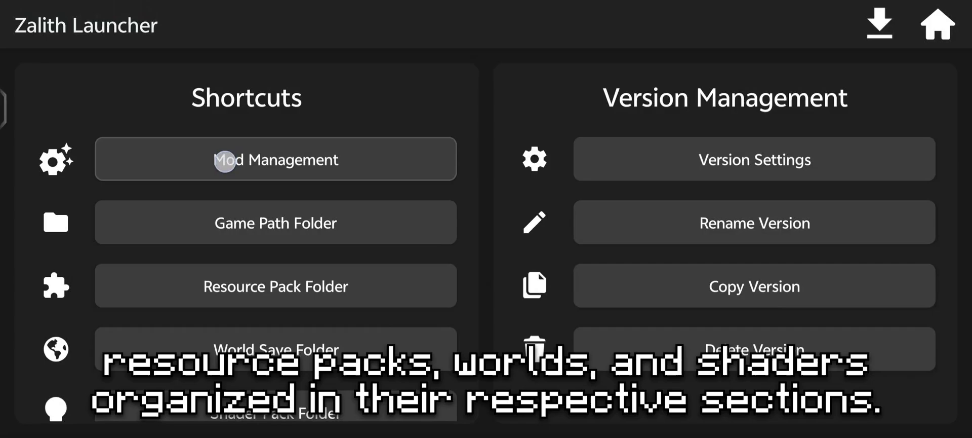
Scroll the installed mod files and choose Disable for one mod file
left_click(276, 159)
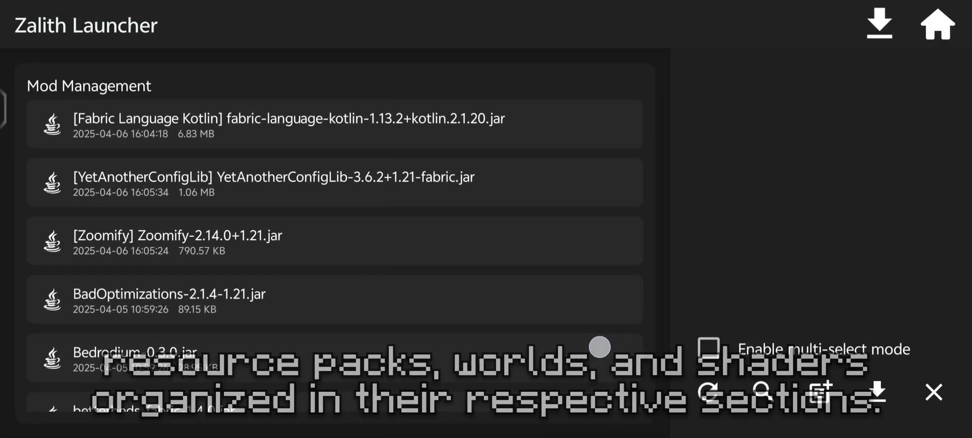
scroll("down", 3)
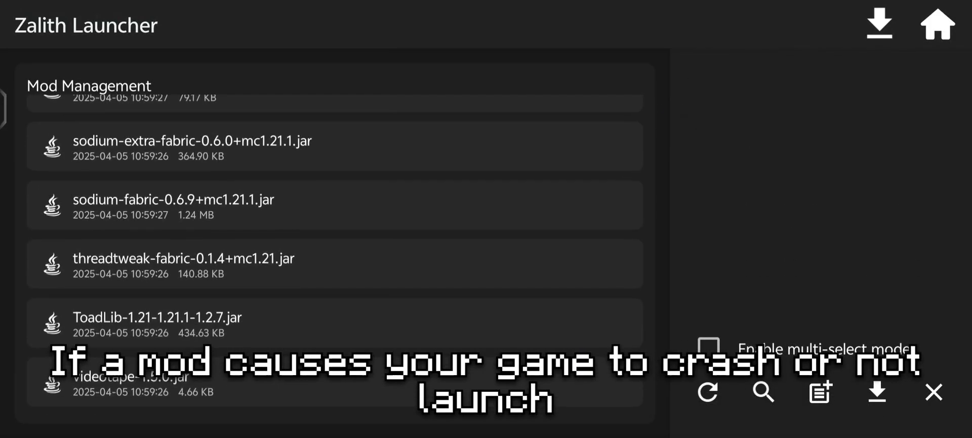
scroll("up", 3)
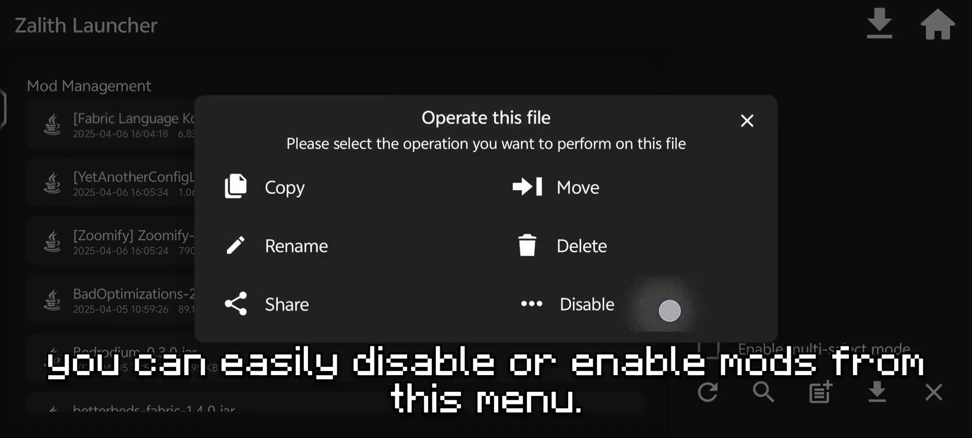
left_click(668, 310)
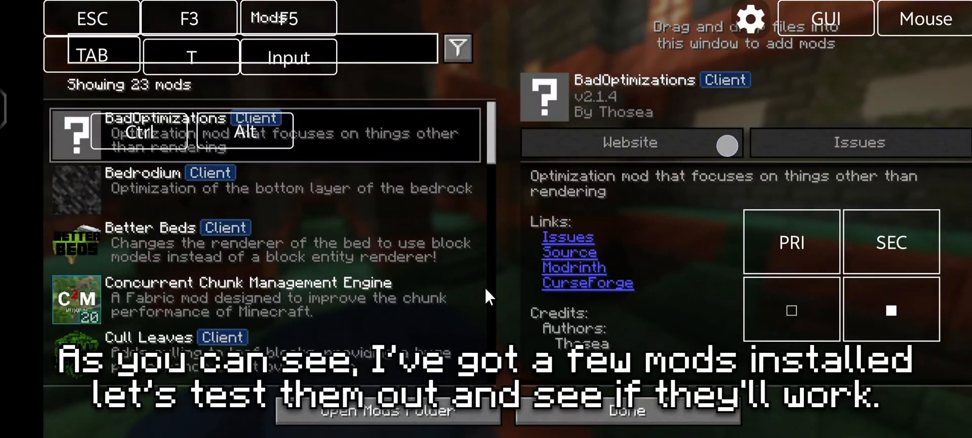
Scroll through the 23 installed mods on the in-game Mods screen
scroll("down", 3)
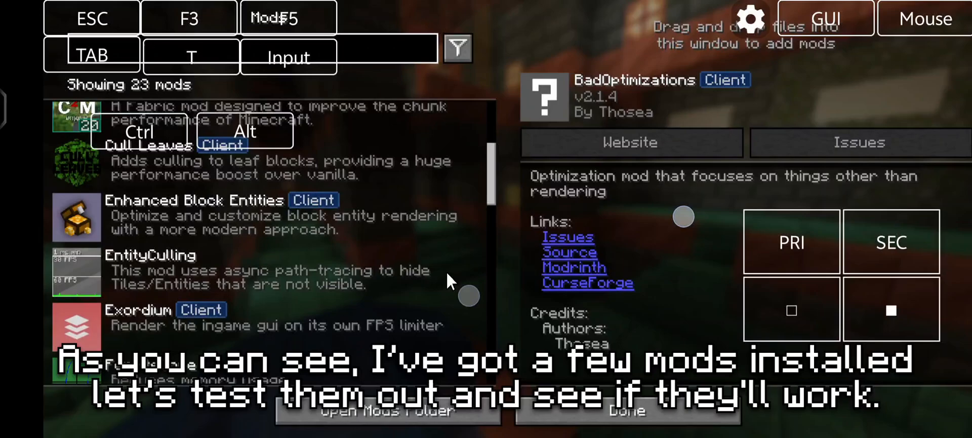
scroll("down", 3)
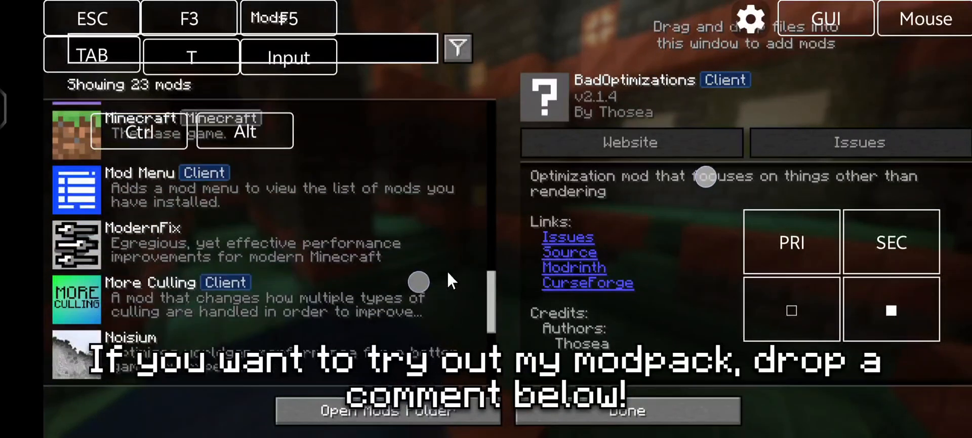
scroll("down", 3)
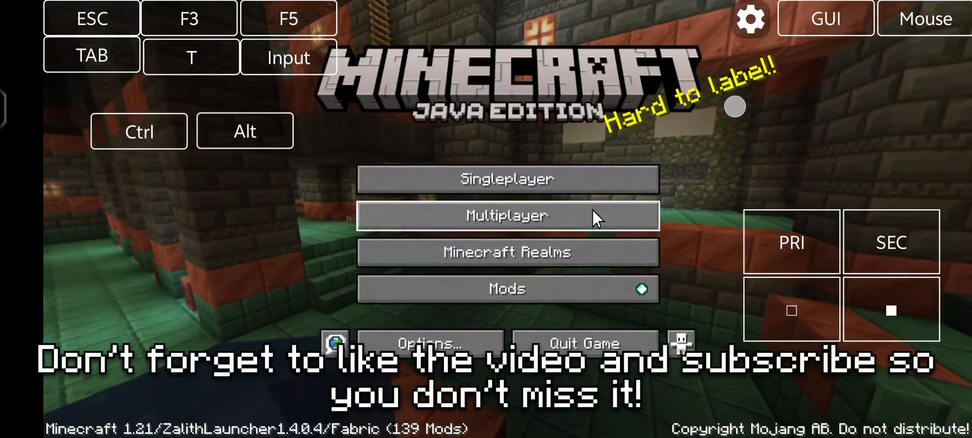
Create a new singleplayer world in Creative game mode
left_click(507, 179)
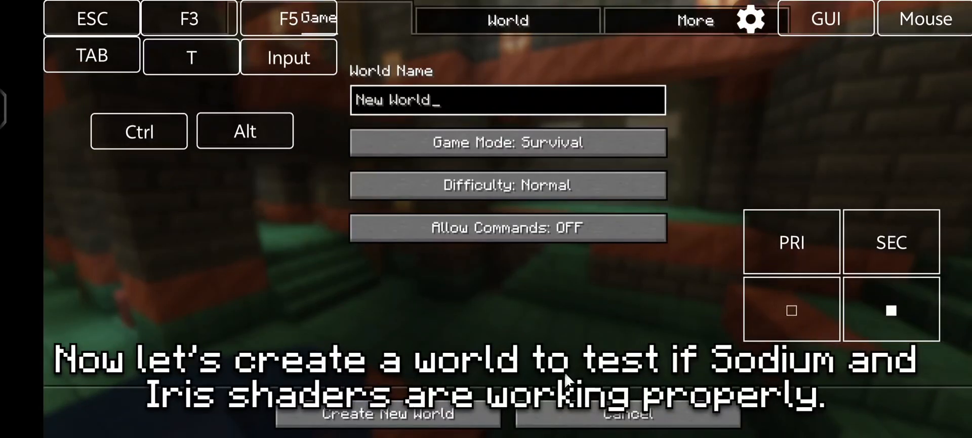
mouse_move(508, 141)
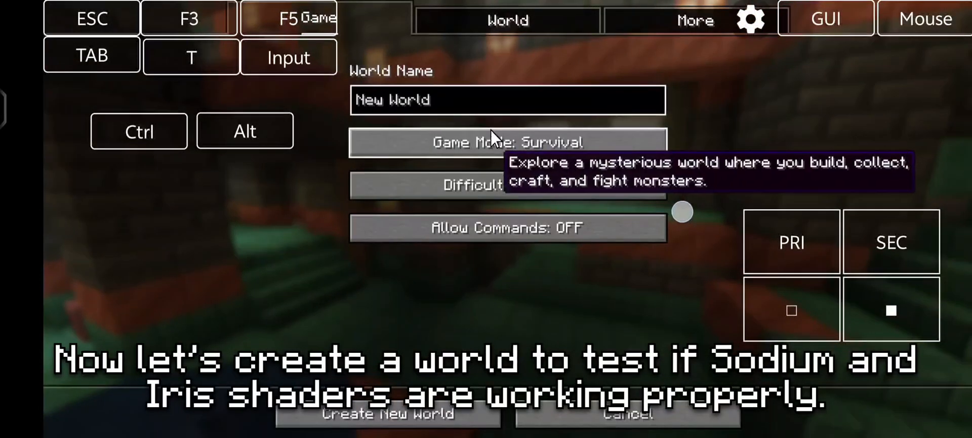
left_click(507, 142)
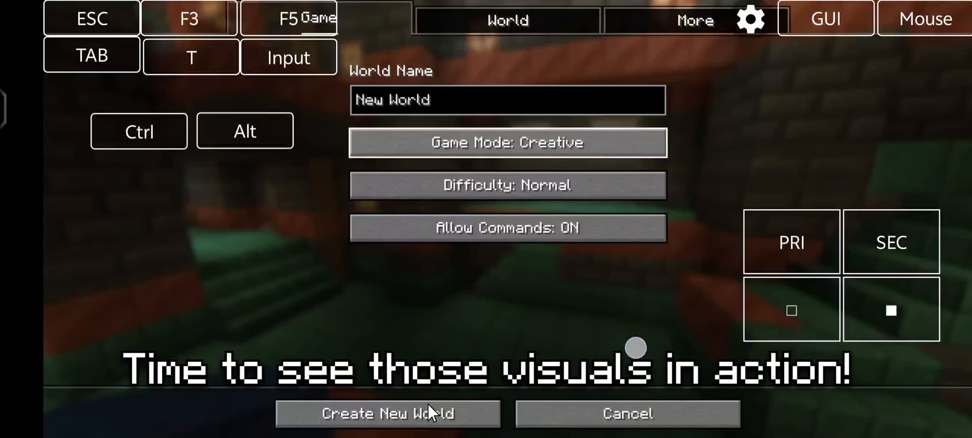
left_click(388, 413)
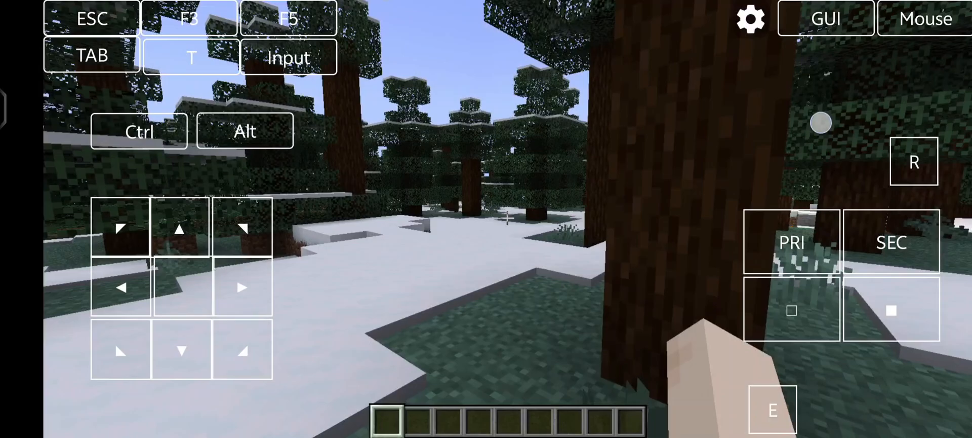
Open the pause menu once the snowy forest world loads
left_click(749, 18)
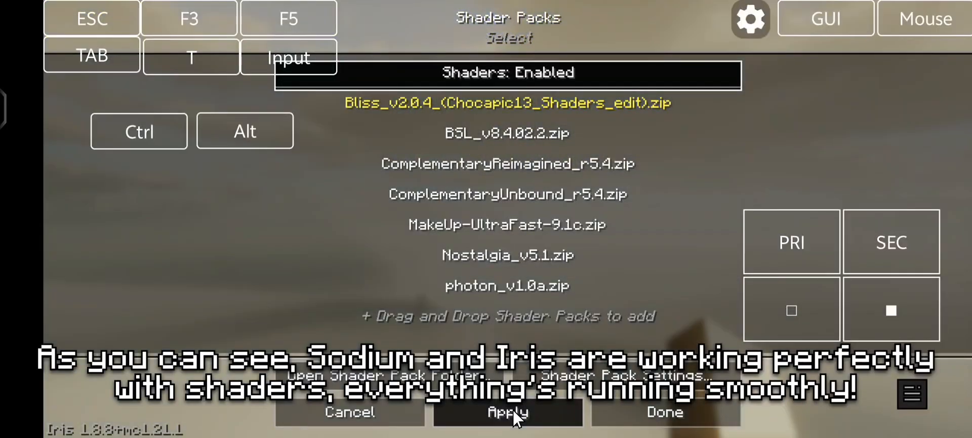
Apply the Bliss v2.0.4 shader pack and close the options menus
left_click(663, 412)
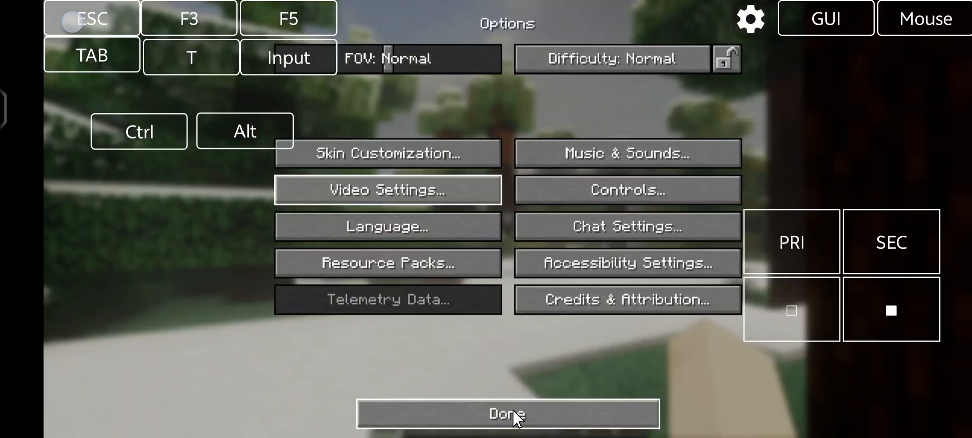
left_click(506, 413)
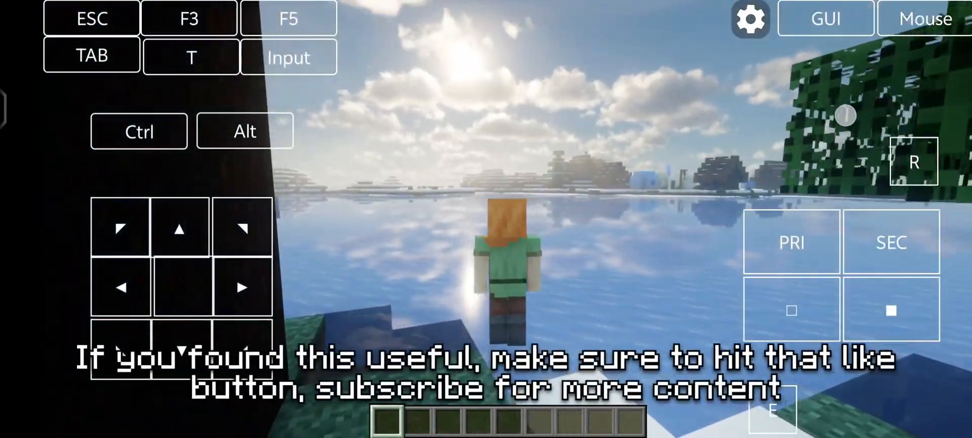
Switch to third-person view to see the character beside the shader-lit, reflective lake
left_click(288, 18)
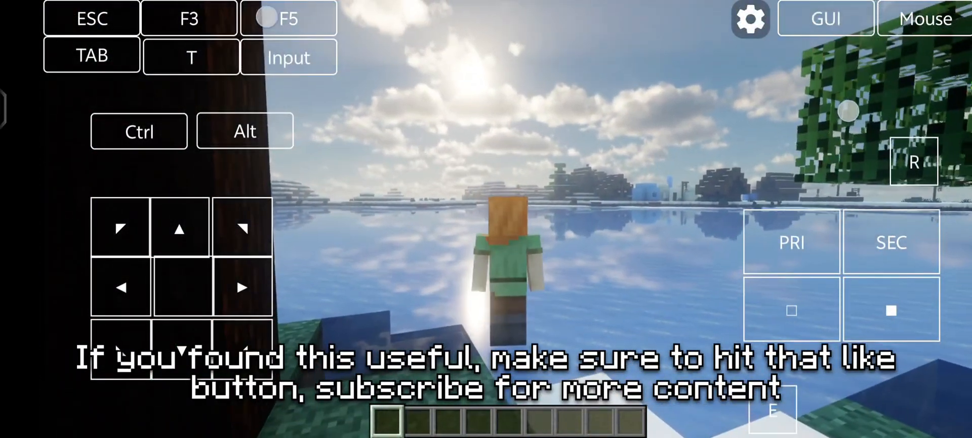